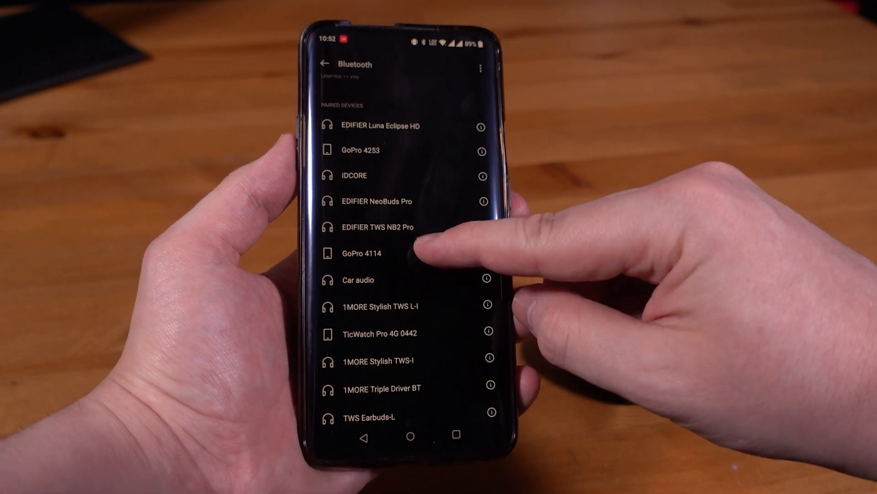
Pair EDIFIER TWS NB2 Pro from Other Devices so it shows Connected under My Devices.
left_click(378, 227)
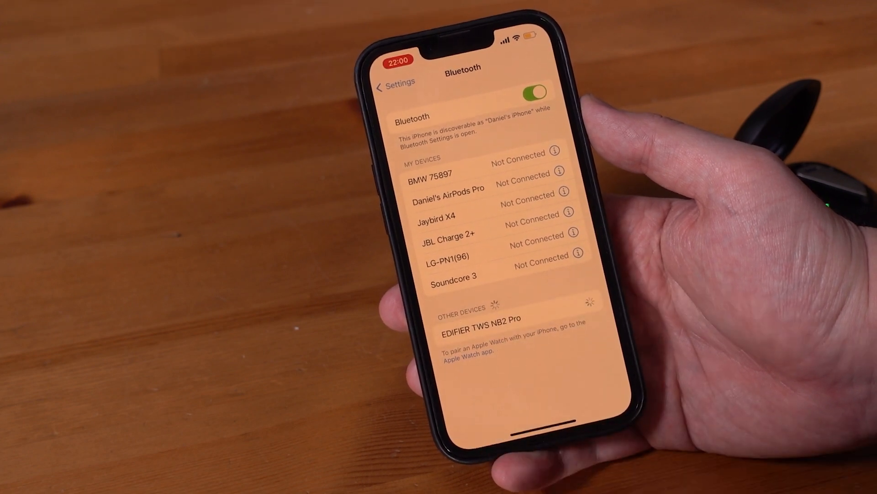
left_click(501, 322)
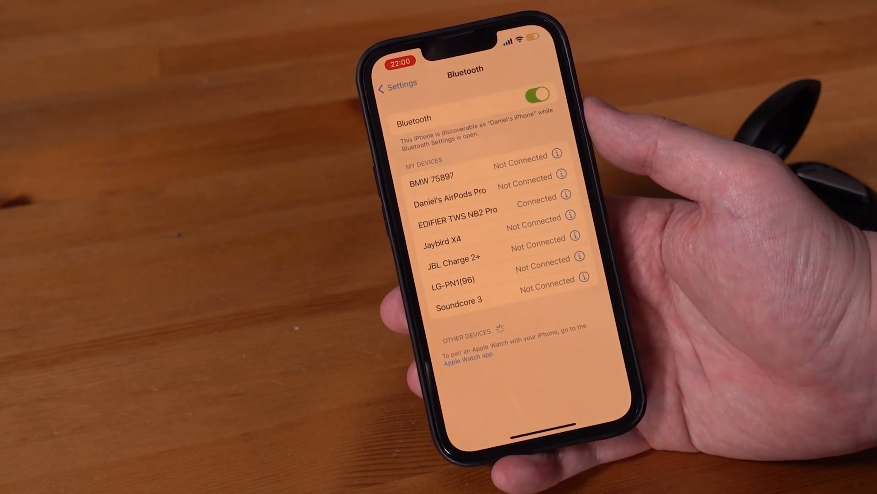